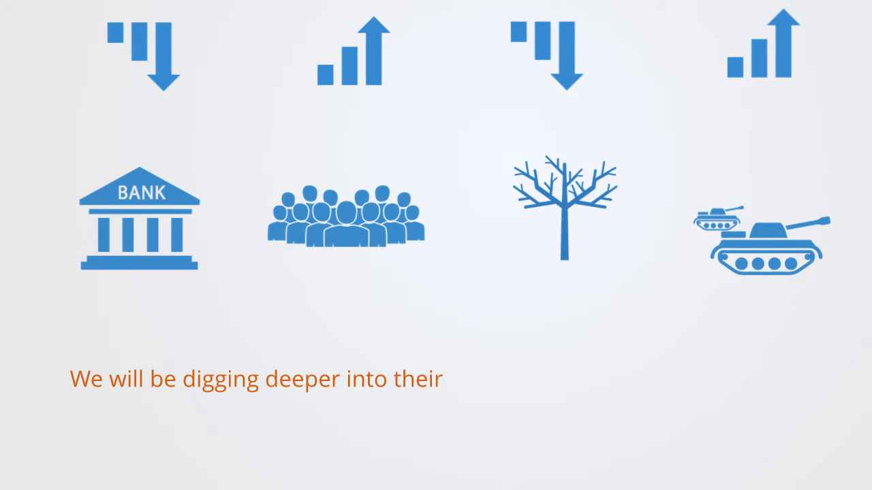
{"action": "type", "text": "workings as we talk about tipping points, thres"}
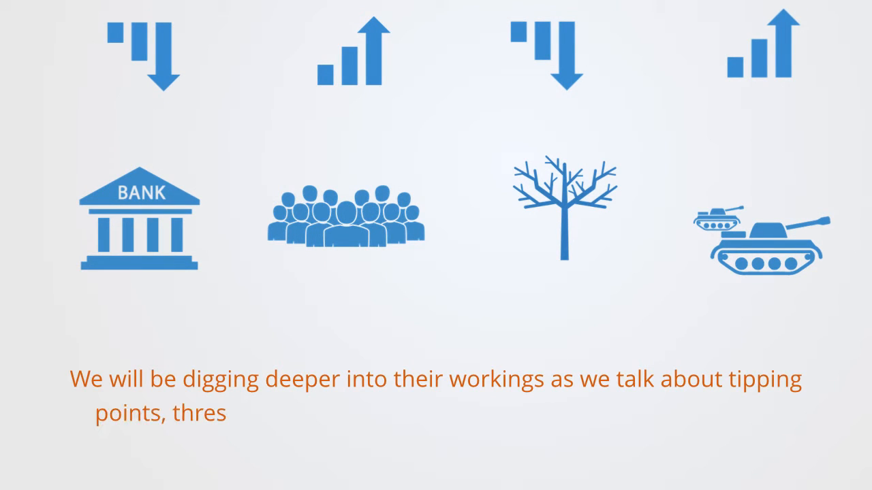
{"action": "type", "text": "holds path dependency and punctuated equilibr"}
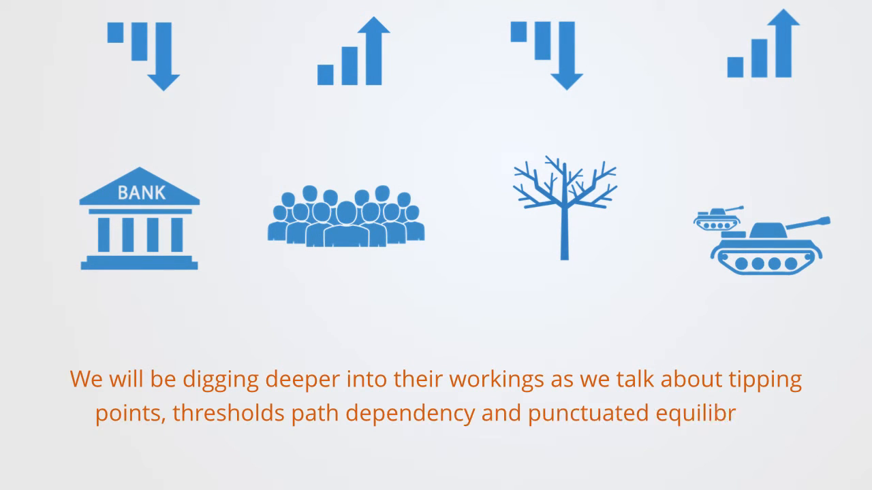
{"action": "type", "text": "ium"}
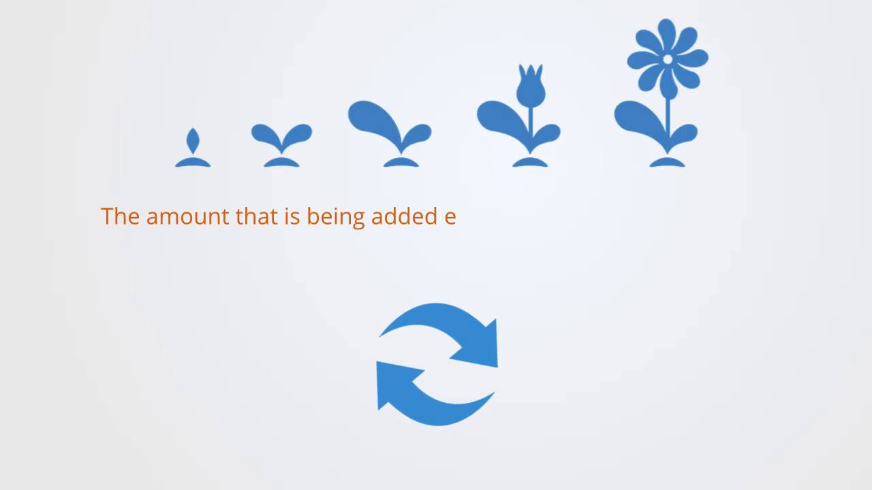
{"action": "type", "text": "ach iteration is itself growing because of the compounding positive fee"}
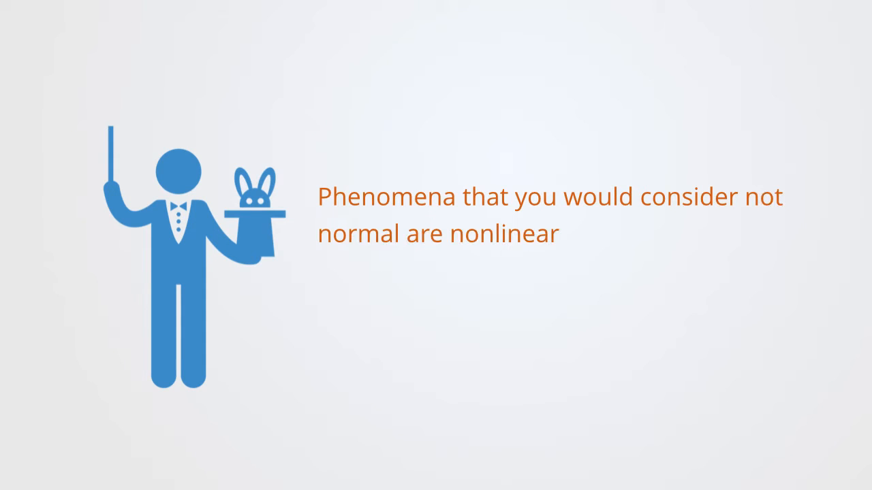
{"action": "type", "text": ", positive feedback loops are behind a very m"}
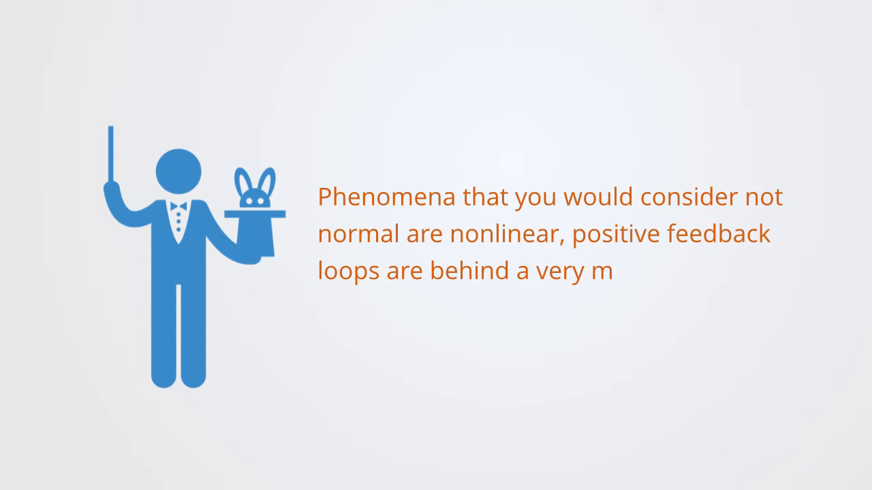
{"action": "type", "text": "any processes of change within social syste"}
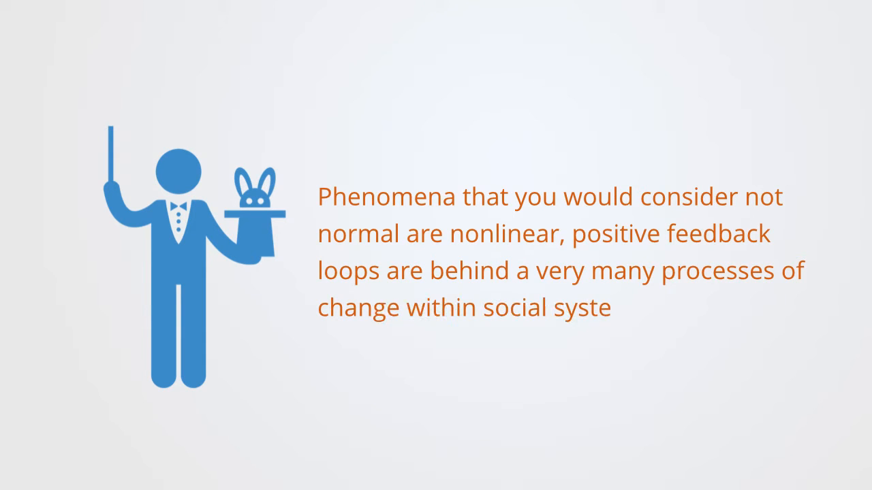
{"action": "type", "text": "ms"}
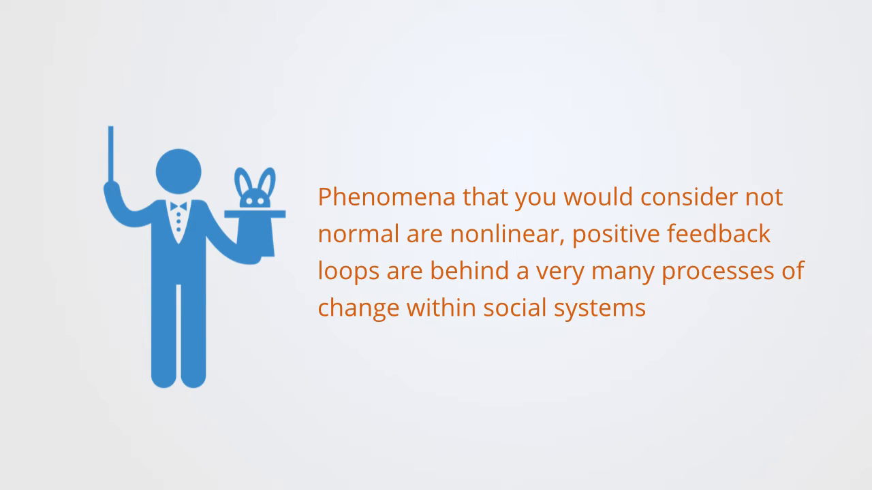